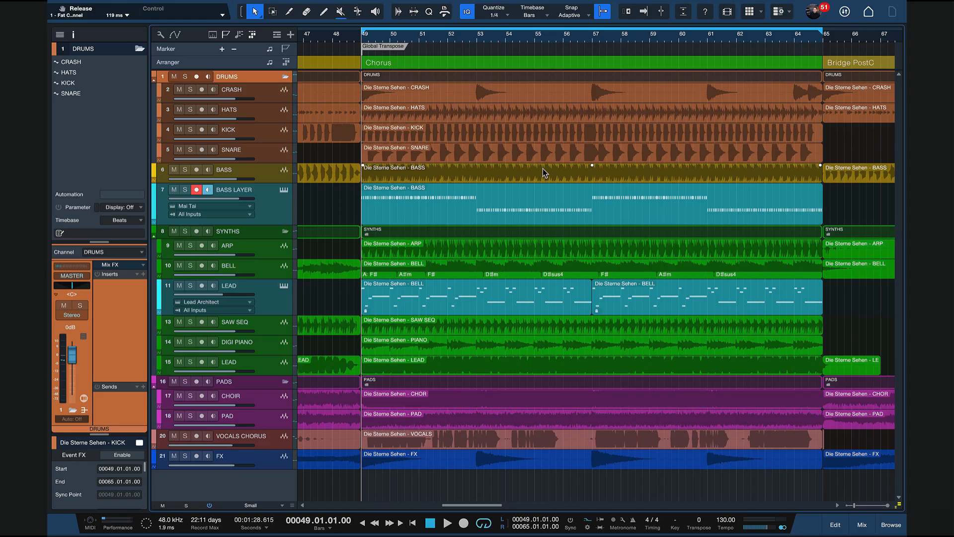
Step: Play the arrangement from the chorus and stop playback again
{"action": "left_click", "coordinate": [447, 521]}
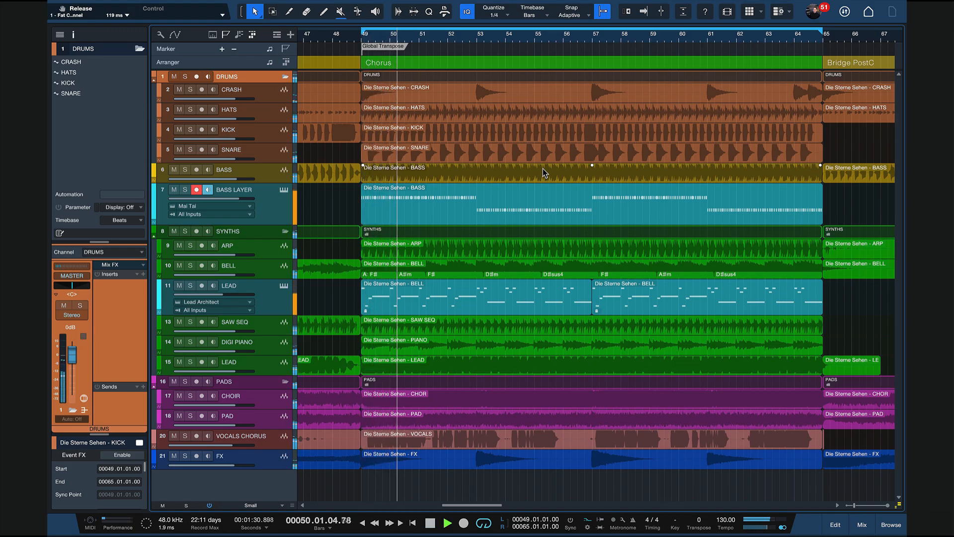
{"action": "left_click", "coordinate": [447, 522]}
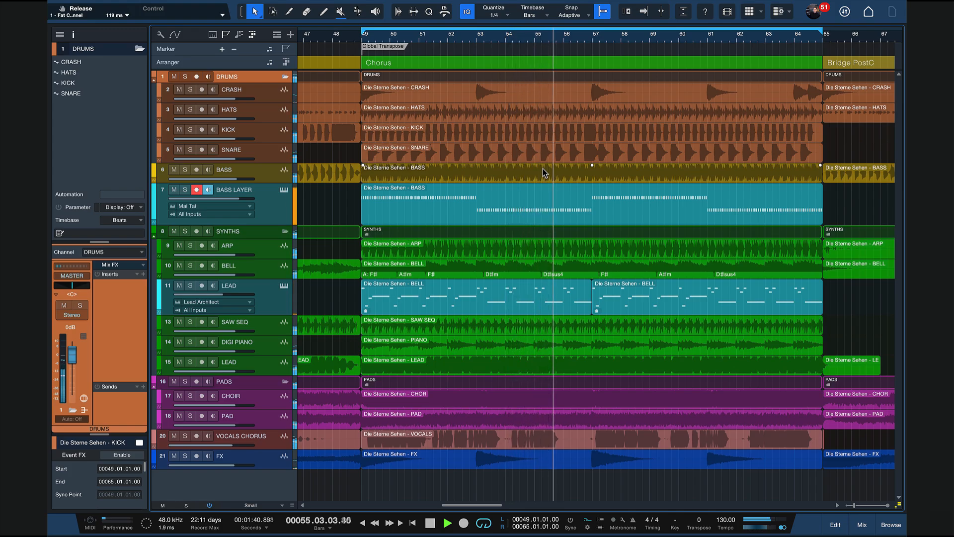
{"action": "left_click", "coordinate": [448, 522]}
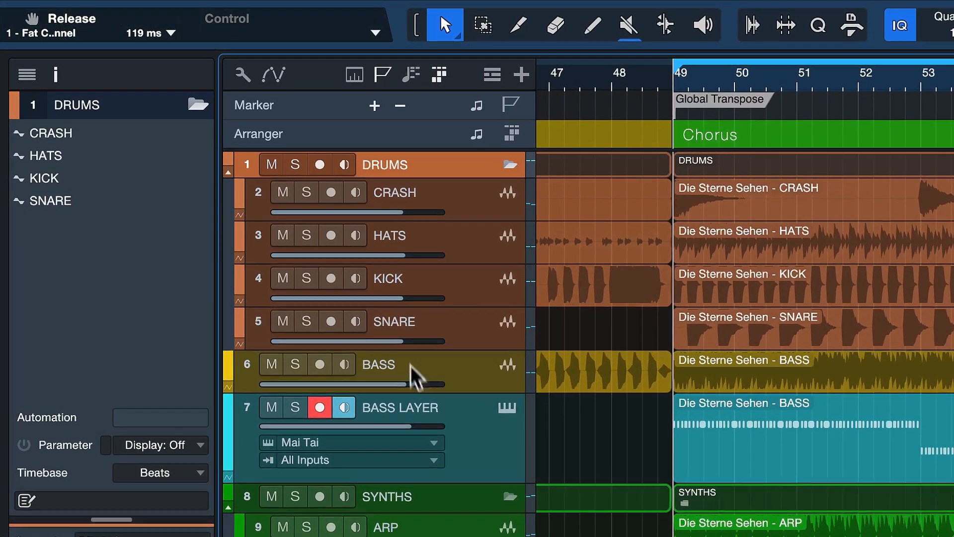
Step: Select the BASS track and review its Follow Global Transpose setting in the Inspector
{"action": "left_click", "coordinate": [378, 365]}
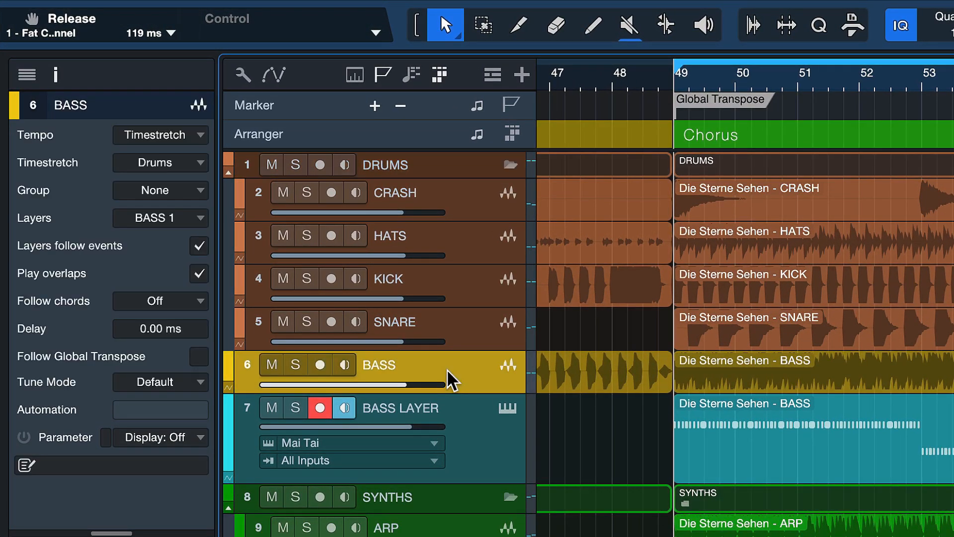
{"action": "left_click", "coordinate": [199, 360]}
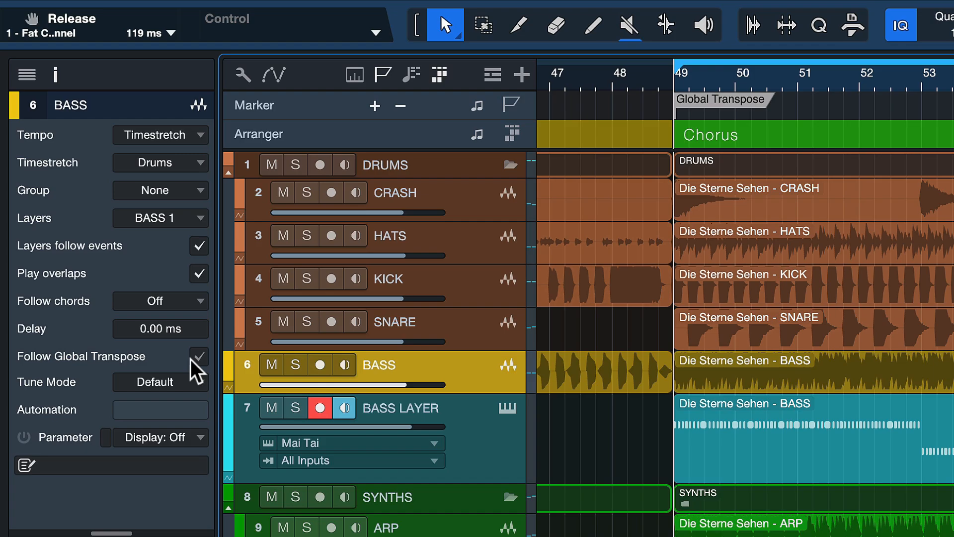
{"action": "left_click", "coordinate": [199, 357]}
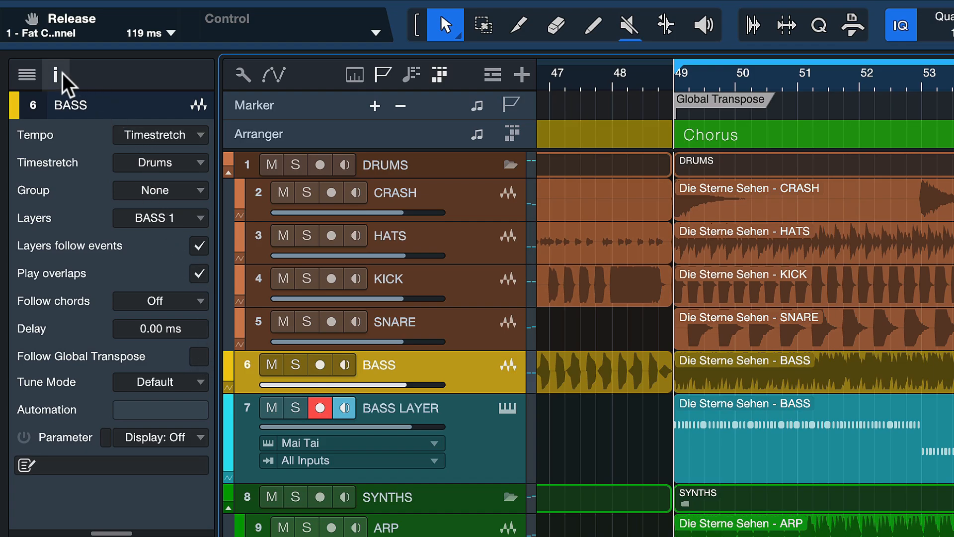
{"action": "left_click", "coordinate": [55, 74]}
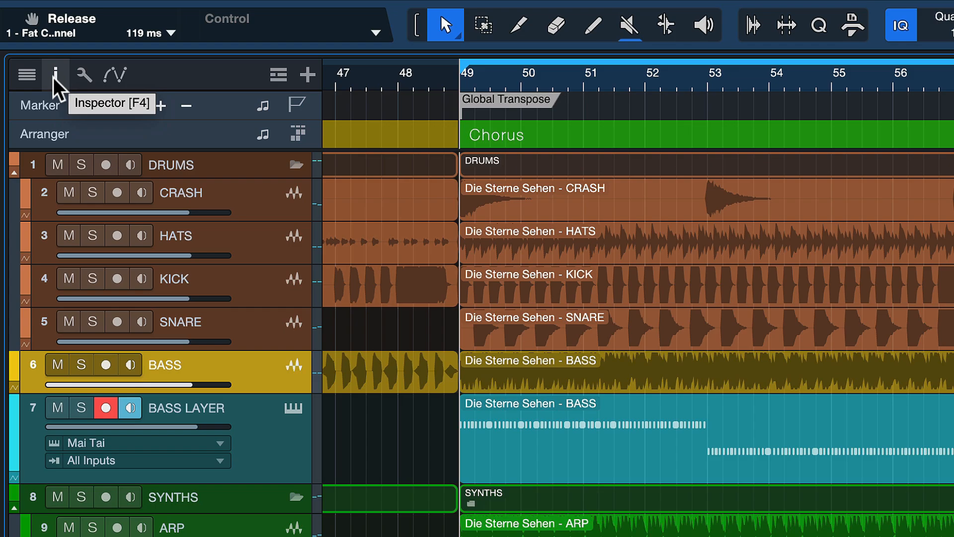
{"action": "left_click", "coordinate": [54, 75]}
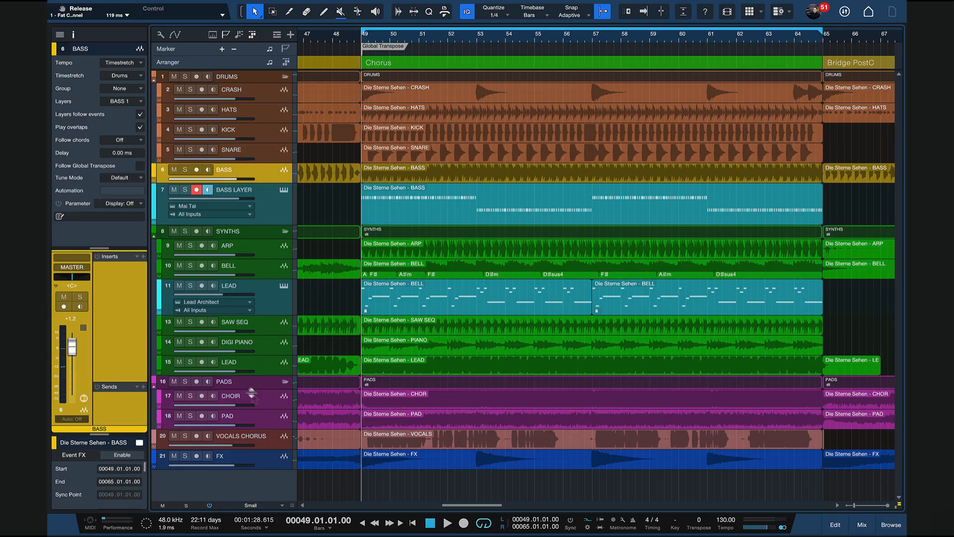
{"action": "mouse_move", "coordinate": [273, 437]}
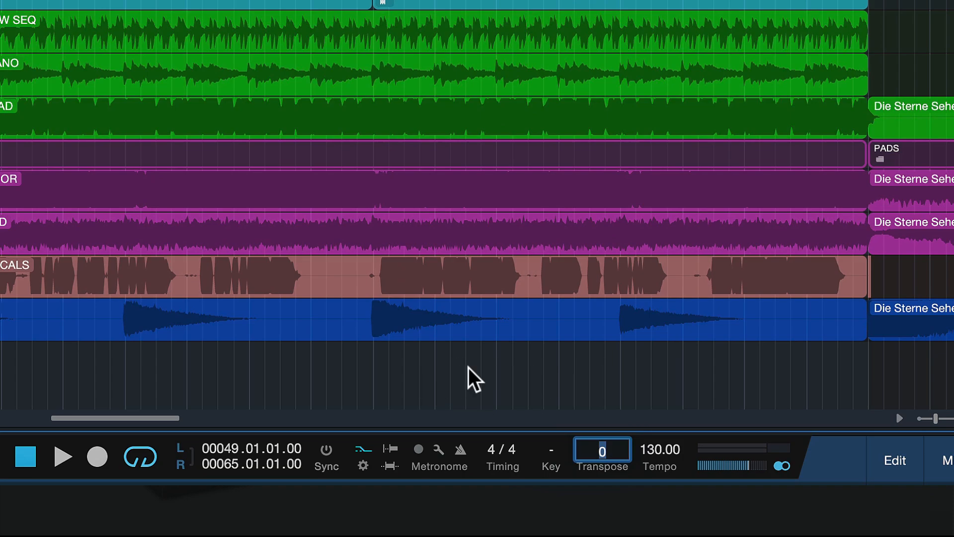
Step: Set the global transpose to 4 semitones and play the chorus to hear A#, Dm, Gm
{"action": "type", "text": "4"}
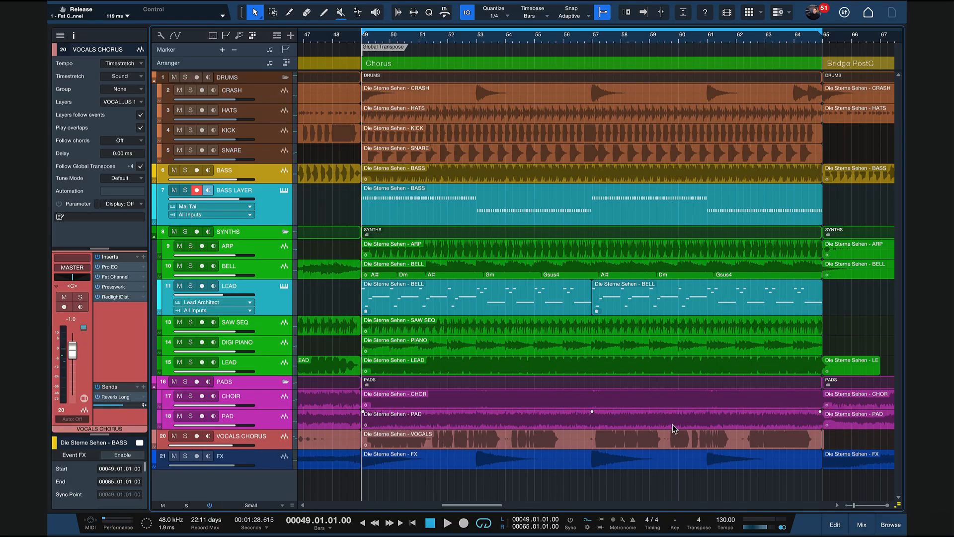
{"action": "left_click", "coordinate": [447, 521]}
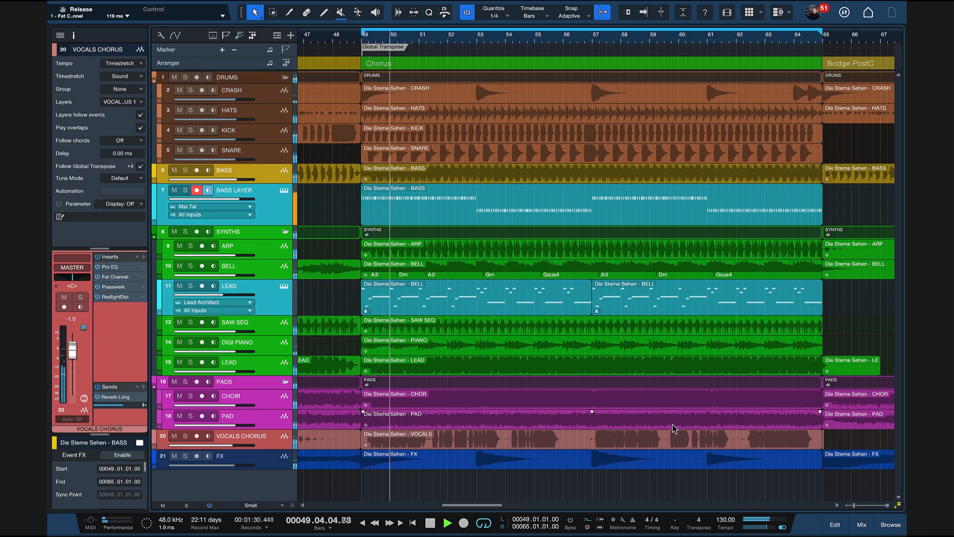